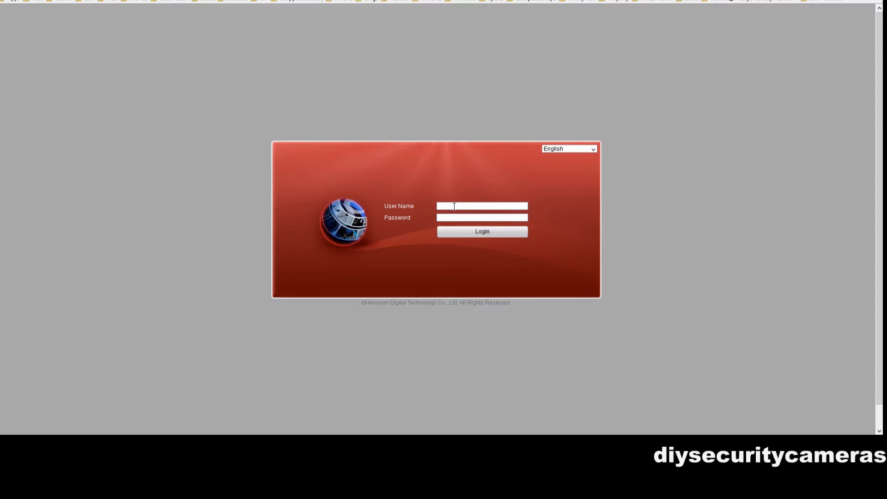
Step: Sign in to the NVR as user 'admin'
{"action": "type", "text": "admin"}
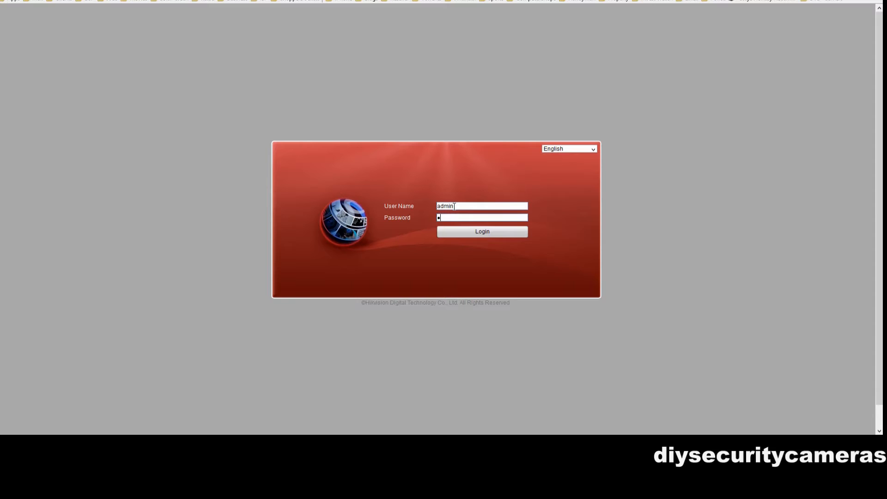
{"action": "left_click", "coordinate": [482, 231]}
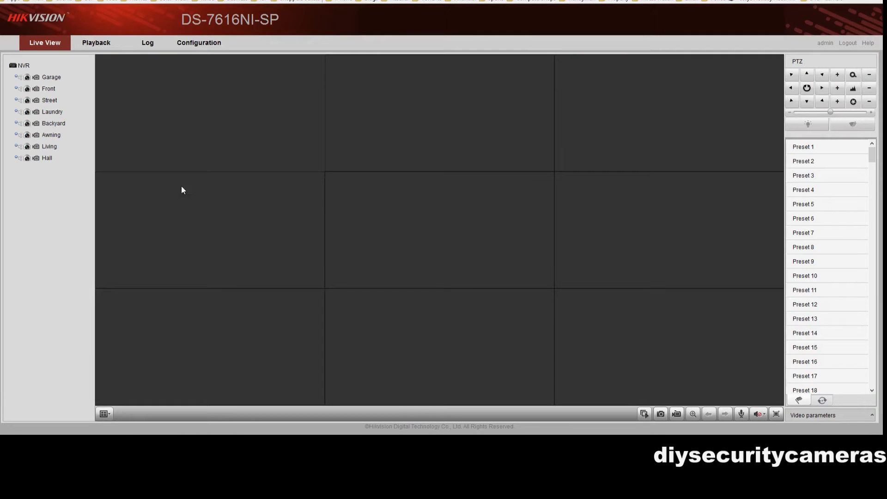
{"action": "mouse_move", "coordinate": [199, 42]}
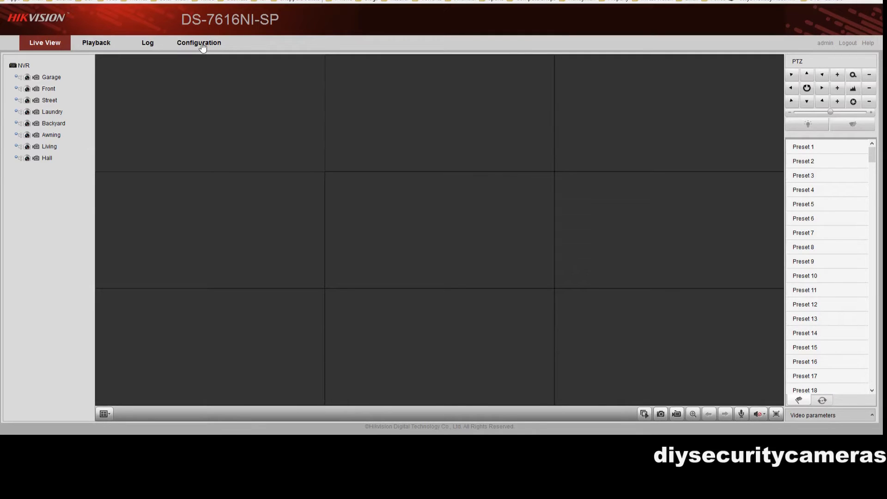
Step: Reach Schedule Settings under Camera Settings in the NVR Configuration
{"action": "left_click", "coordinate": [199, 43]}
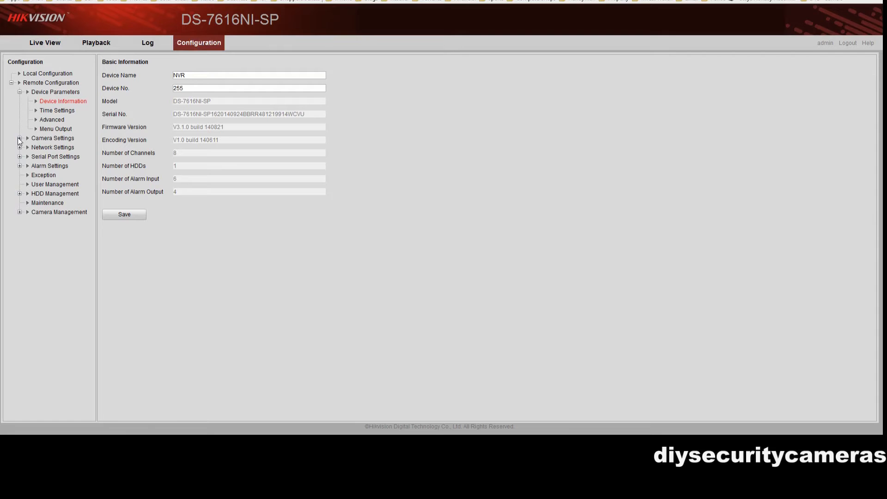
{"action": "left_click", "coordinate": [20, 138]}
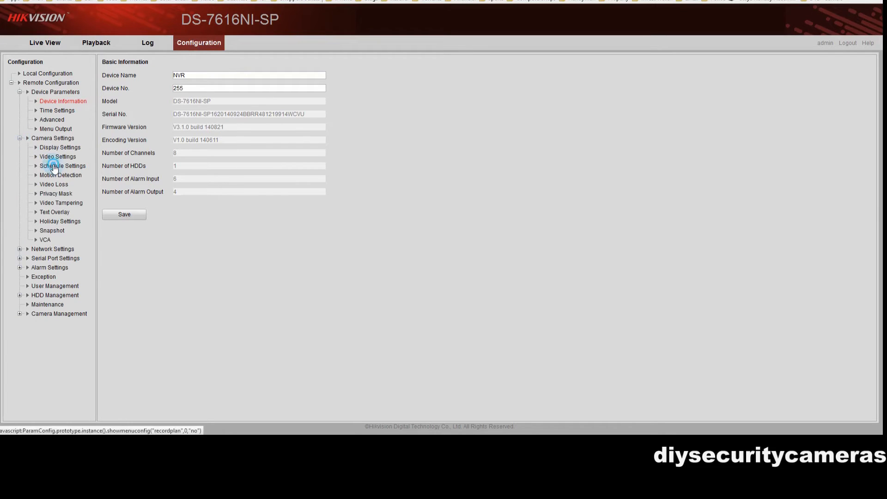
{"action": "left_click", "coordinate": [62, 166]}
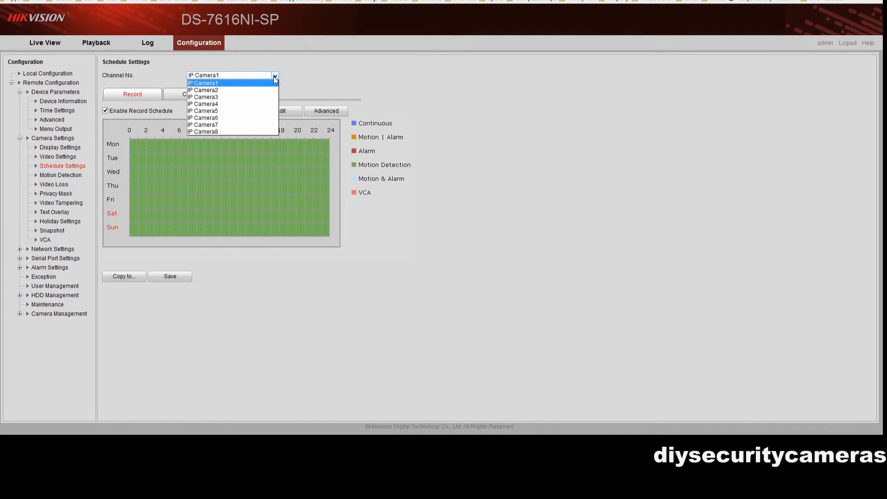
Step: Save an all-week Continuous recording schedule for IP Camera3, then head to Camera Management
{"action": "left_click", "coordinate": [203, 97]}
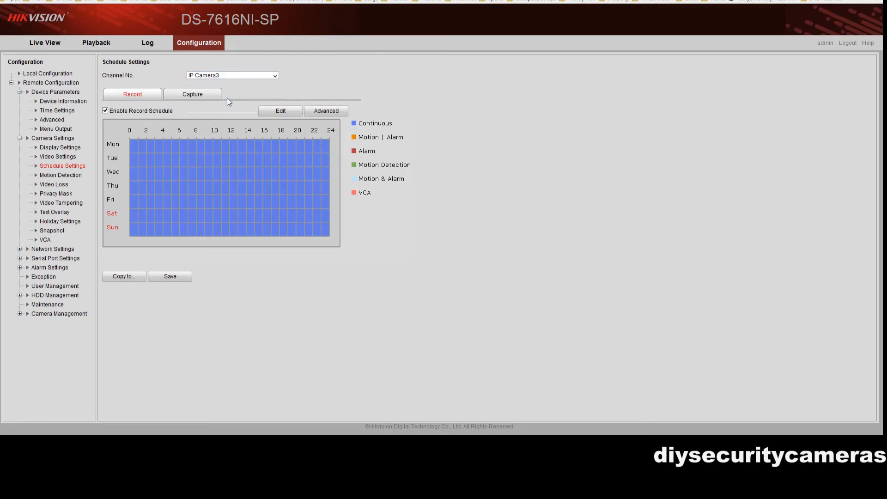
{"action": "mouse_move", "coordinate": [268, 181]}
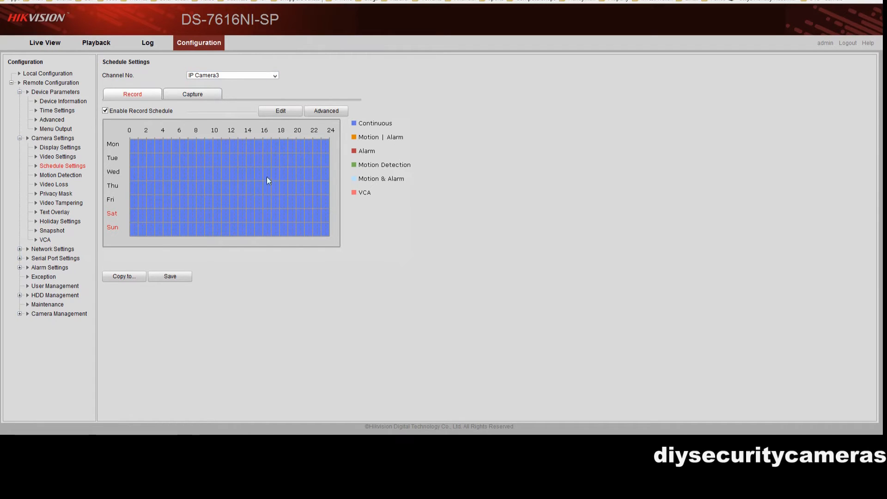
{"action": "left_click", "coordinate": [279, 110]}
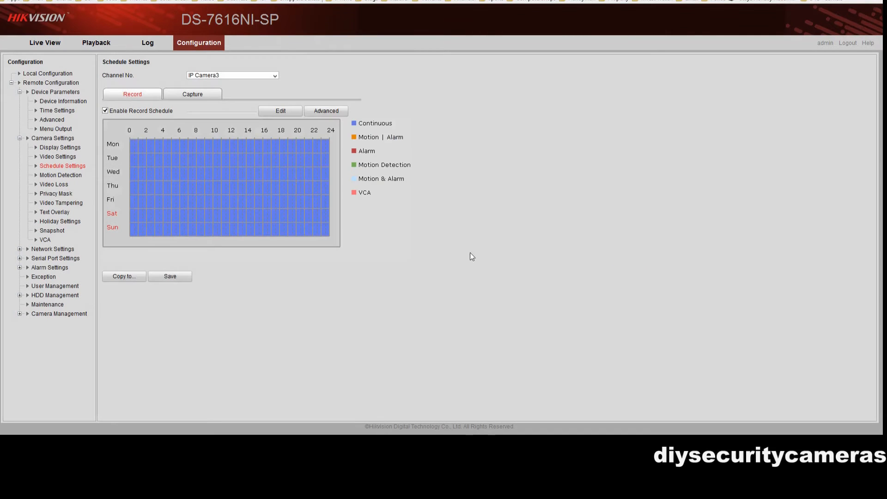
{"action": "mouse_move", "coordinate": [149, 267]}
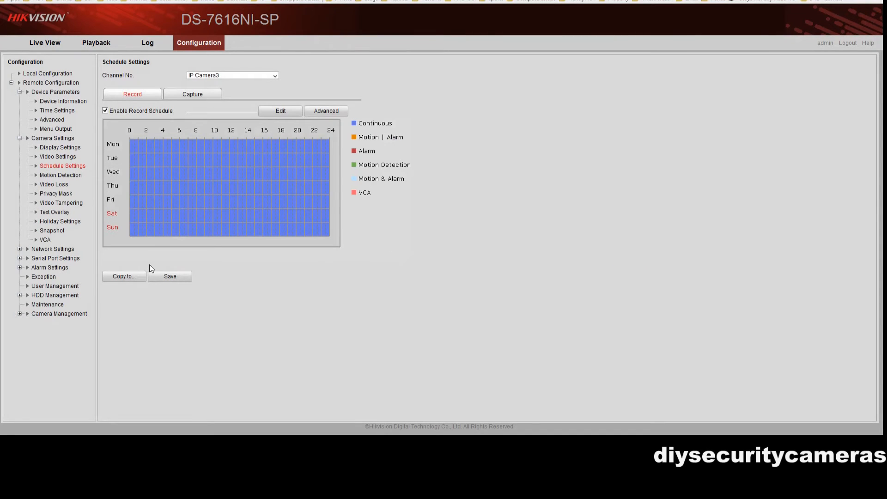
{"action": "left_click", "coordinate": [20, 313]}
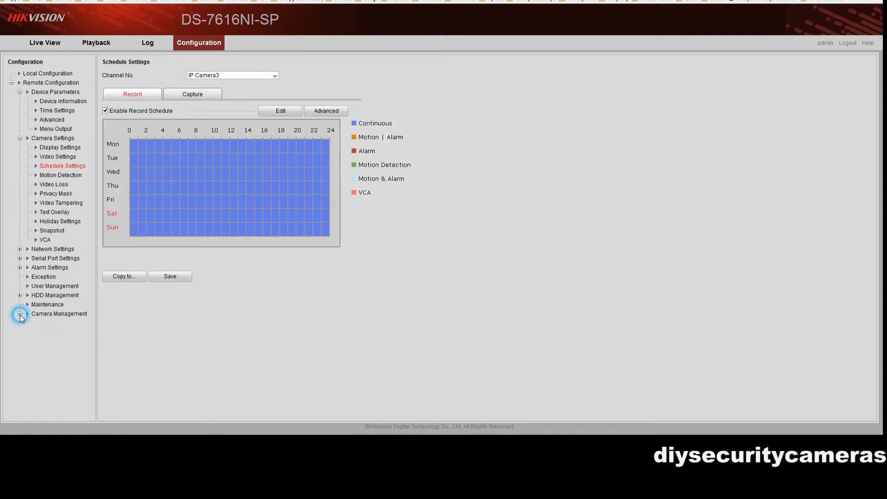
{"action": "left_click", "coordinate": [20, 315]}
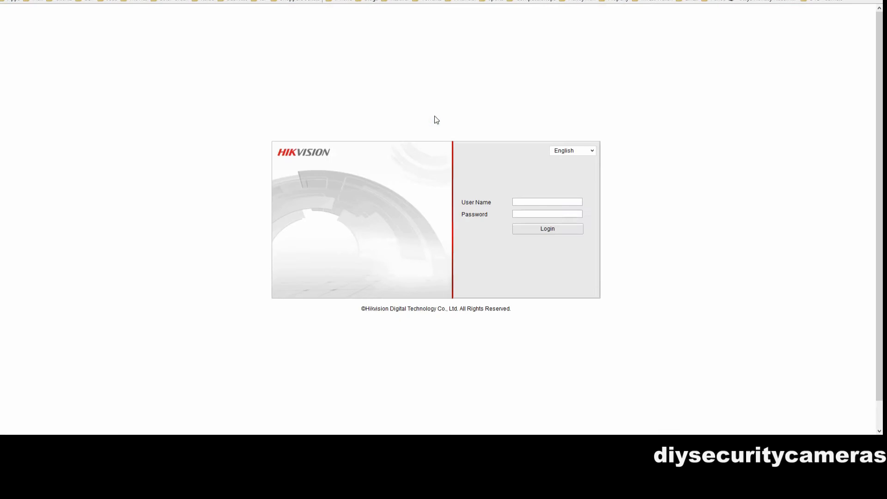
Step: Sign in to the camera as 'admin' and start the live Street video feed
{"action": "type", "text": "admin"}
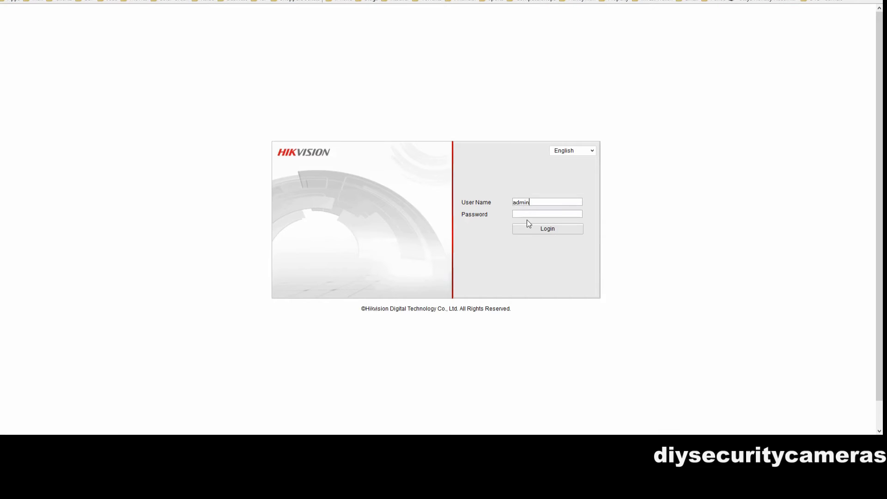
{"action": "type", "text": "•••••"}
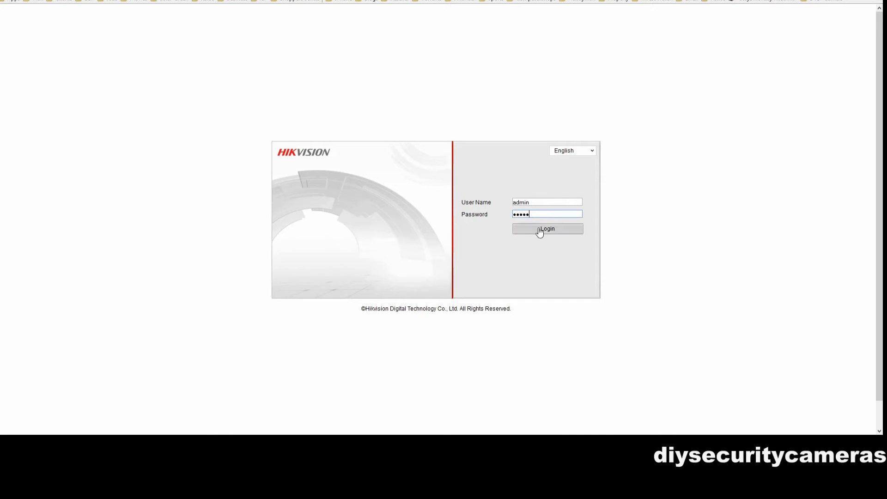
{"action": "left_click", "coordinate": [546, 228]}
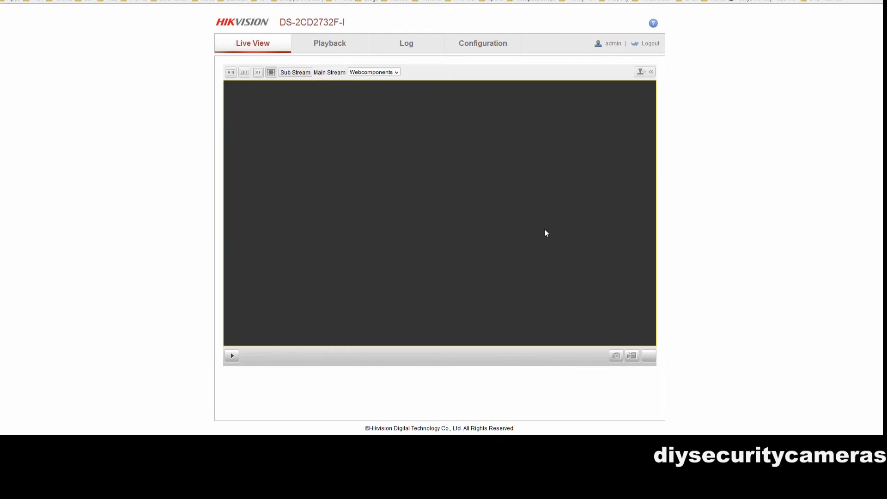
{"action": "left_click", "coordinate": [231, 355]}
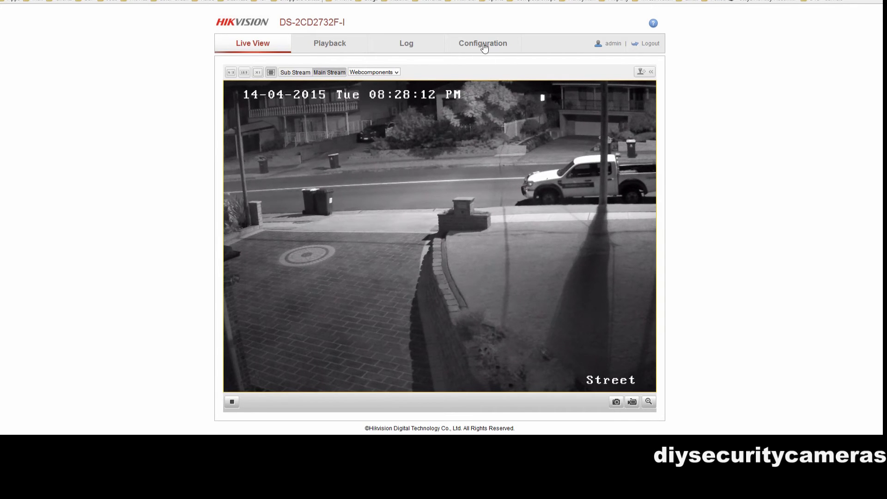
Step: Reach the camera's Storage record schedule and bring up its editor
{"action": "left_click", "coordinate": [483, 43]}
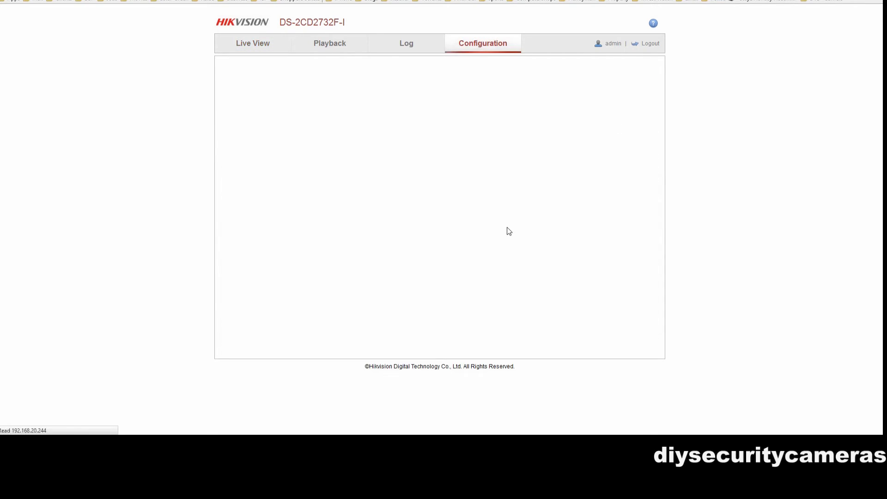
{"action": "left_click", "coordinate": [260, 199]}
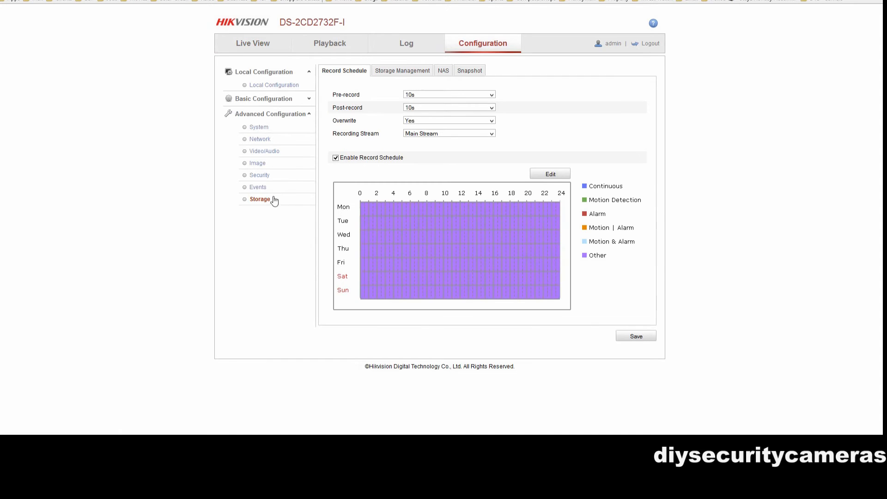
{"action": "mouse_move", "coordinate": [287, 204]}
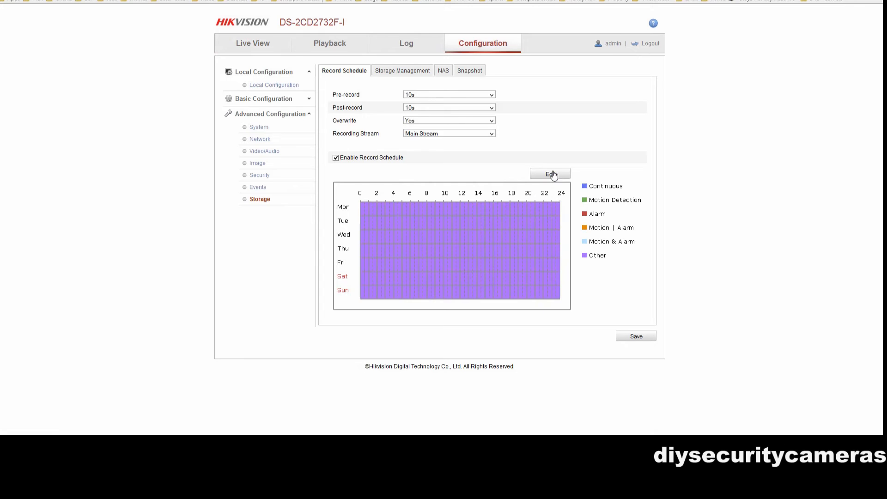
{"action": "mouse_move", "coordinate": [555, 177]}
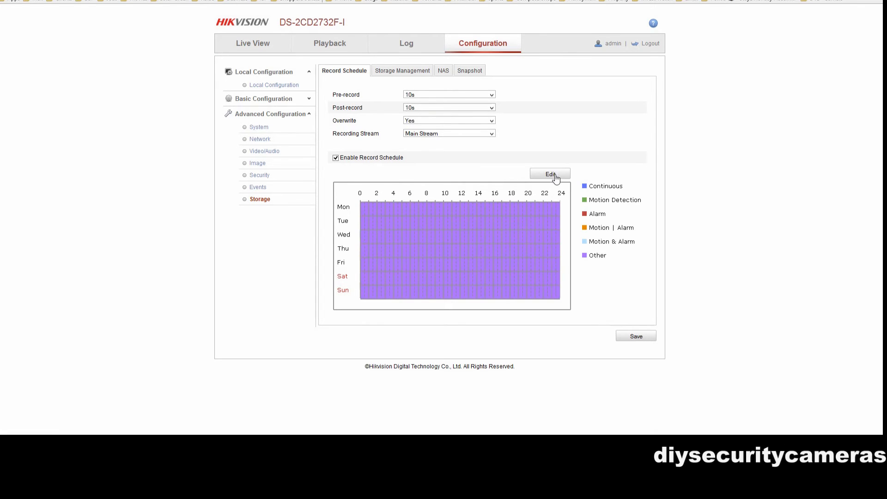
{"action": "left_click", "coordinate": [550, 173]}
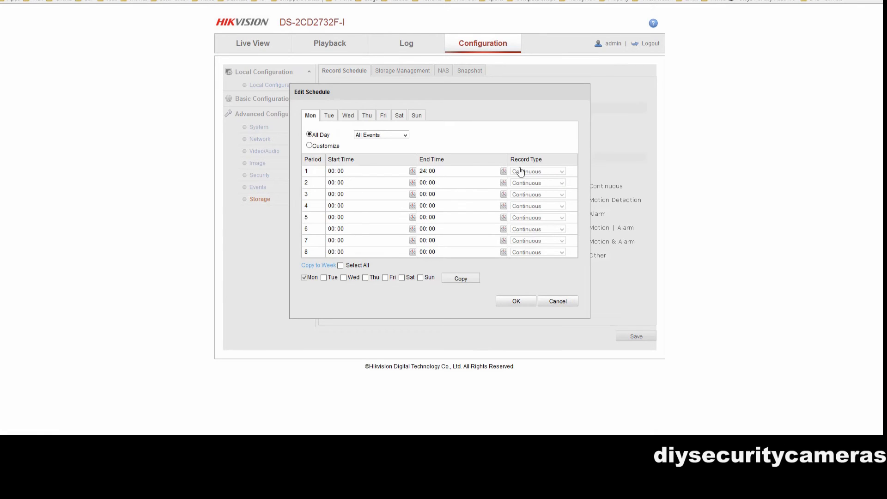
Step: Set the All Day recording type to All Events and confirm the schedule
{"action": "left_click", "coordinate": [380, 134]}
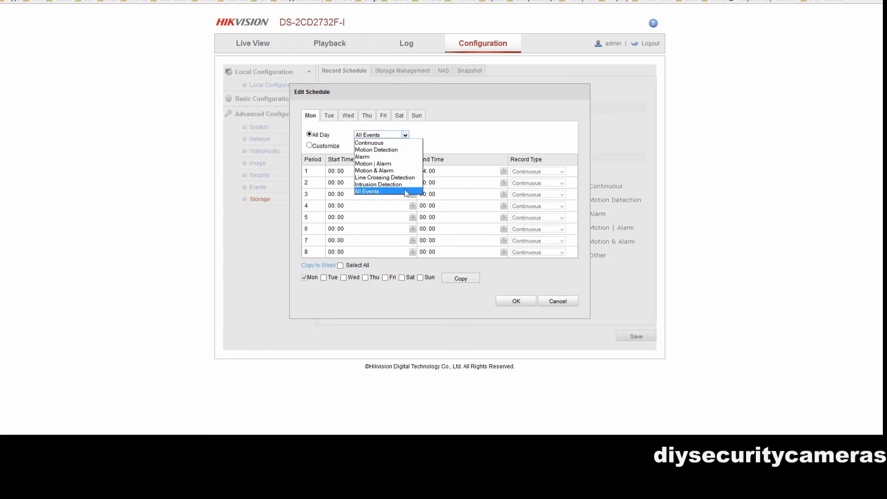
{"action": "mouse_move", "coordinate": [374, 164]}
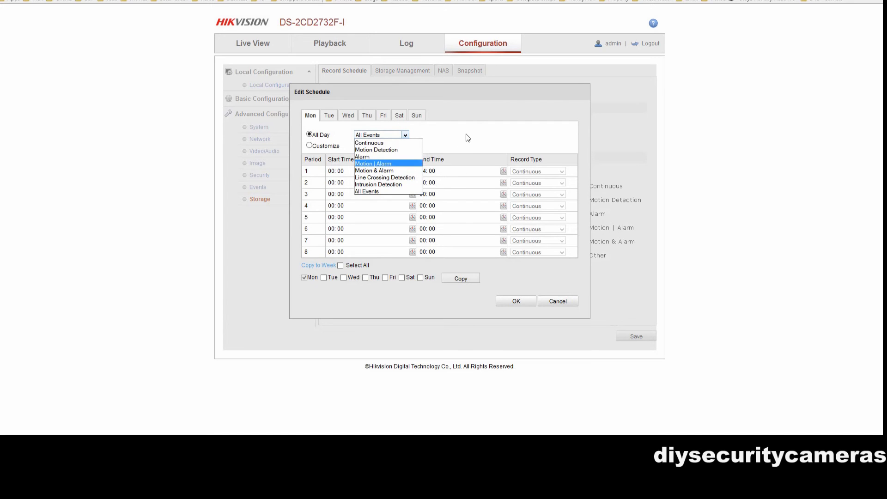
{"action": "left_click", "coordinate": [367, 191]}
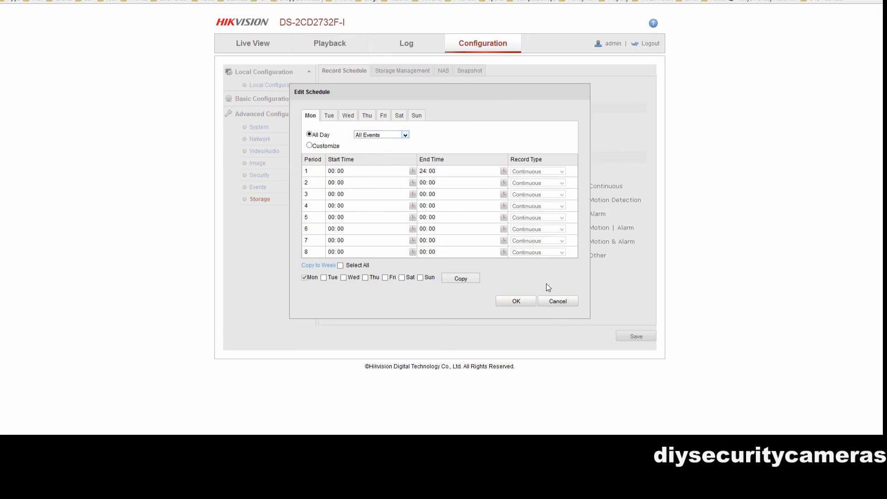
{"action": "left_click", "coordinate": [515, 300]}
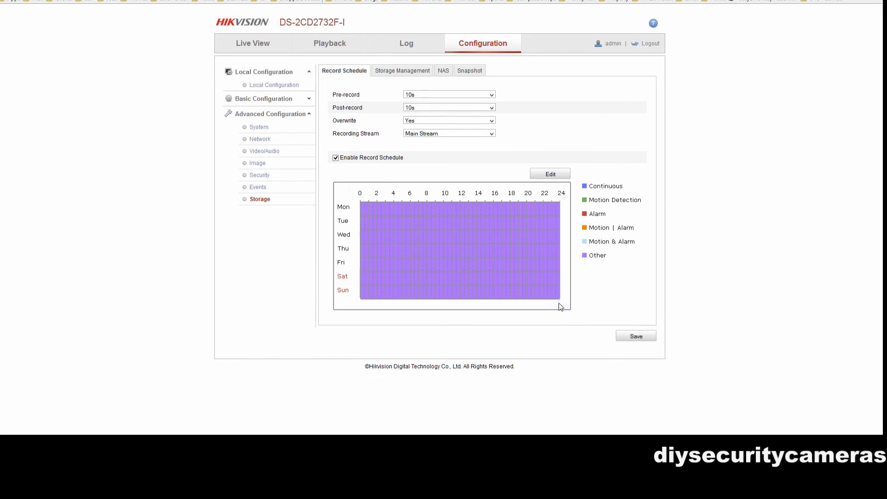
Step: Enable Motion Detection on the camera's Events page
{"action": "left_click", "coordinate": [257, 187]}
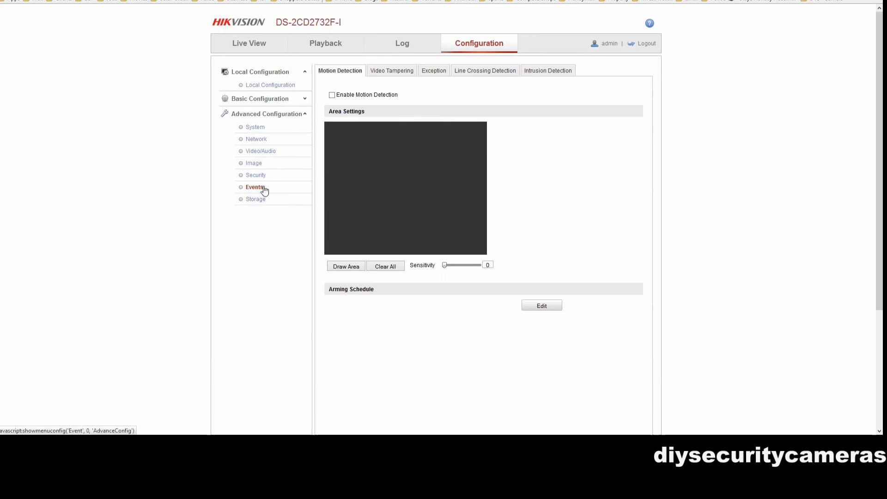
{"action": "left_click", "coordinate": [332, 94]}
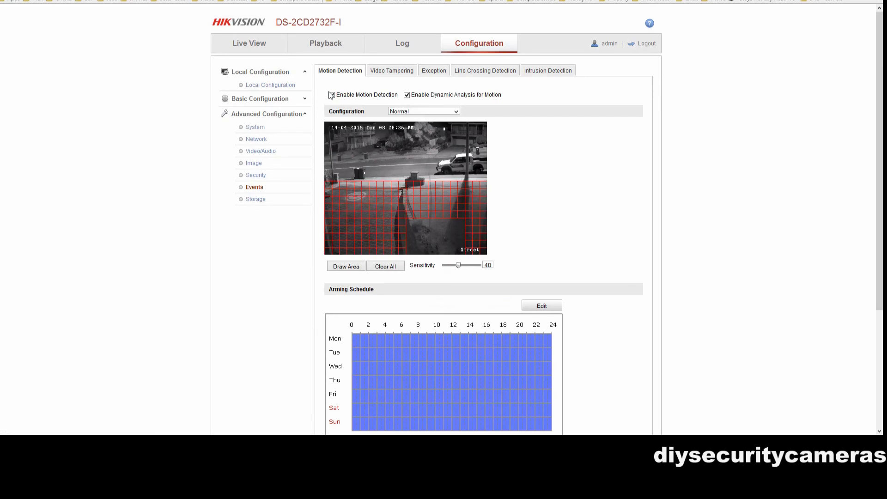
{"action": "left_click", "coordinate": [332, 94]}
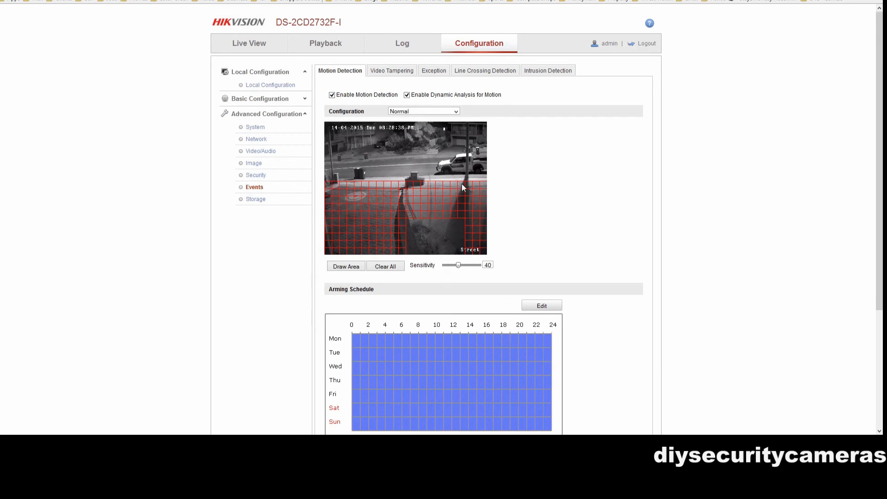
{"action": "mouse_move", "coordinate": [405, 222]}
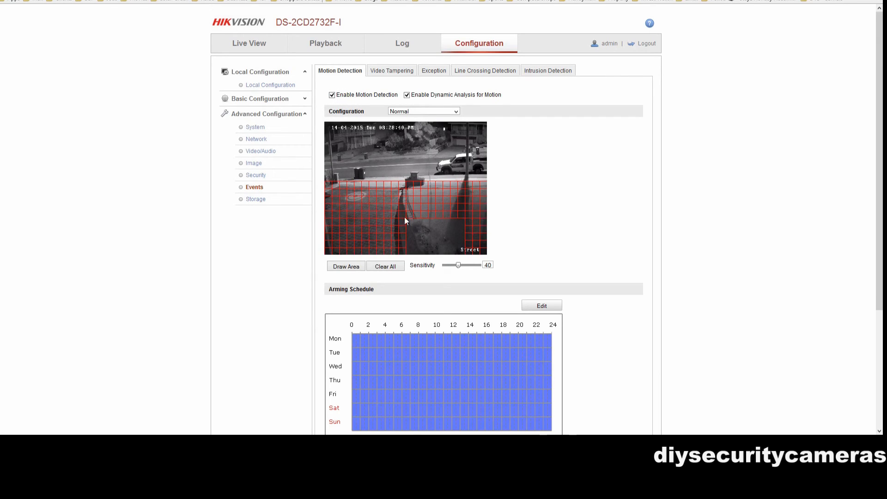
{"action": "scroll", "scroll_direction": "down", "scroll_amount": 3}
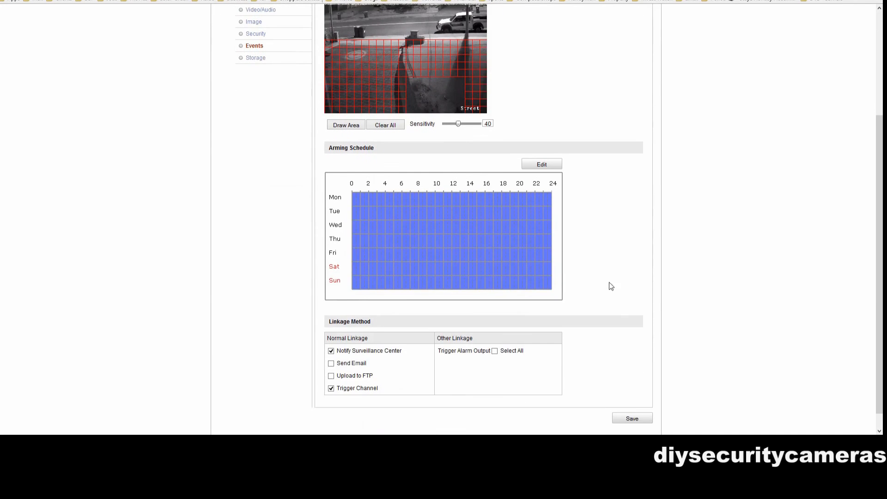
{"action": "left_click", "coordinate": [540, 164]}
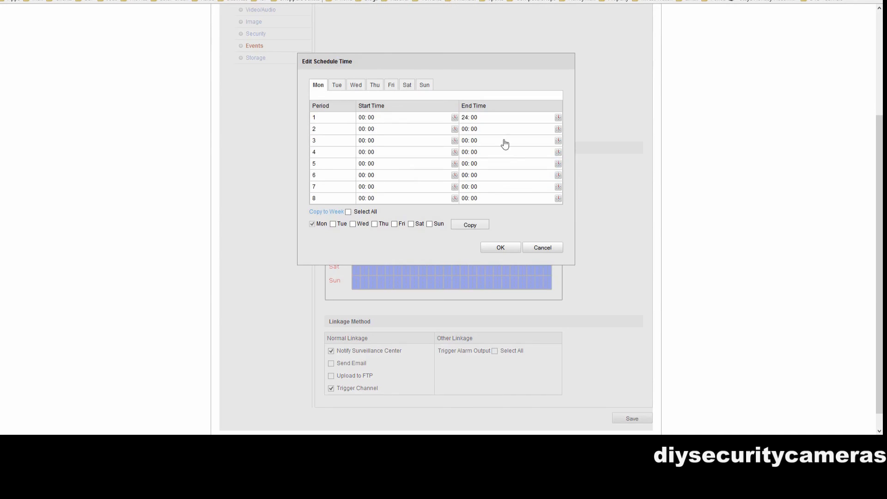
{"action": "mouse_move", "coordinate": [357, 96]}
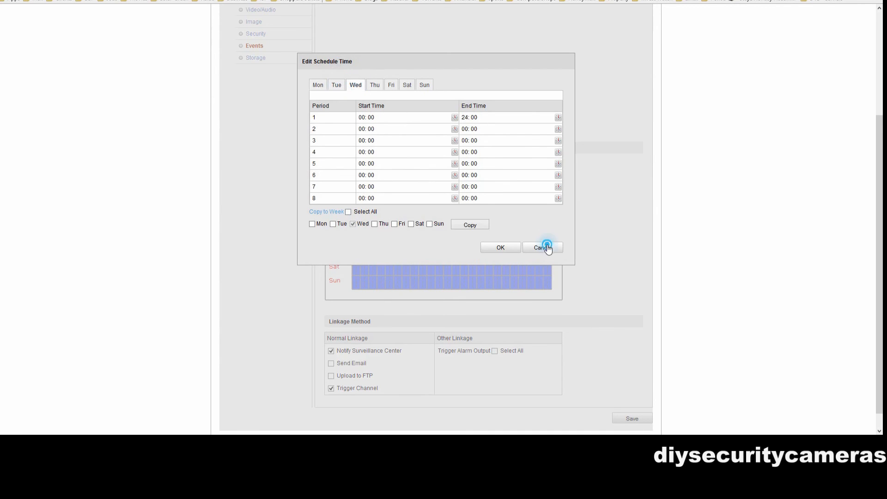
{"action": "left_click", "coordinate": [541, 247]}
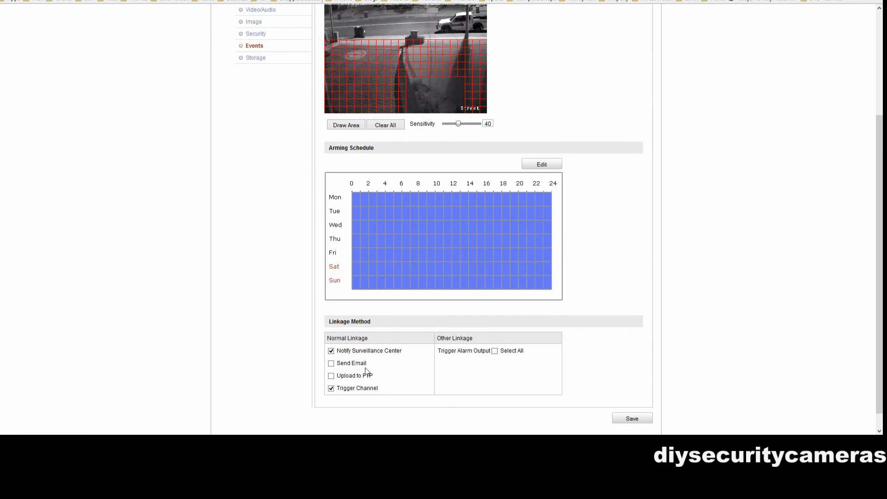
{"action": "mouse_move", "coordinate": [726, 307]}
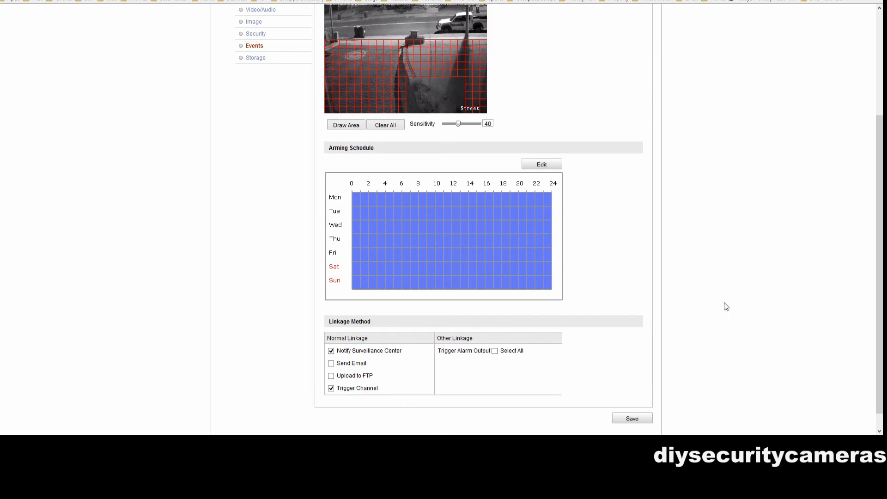